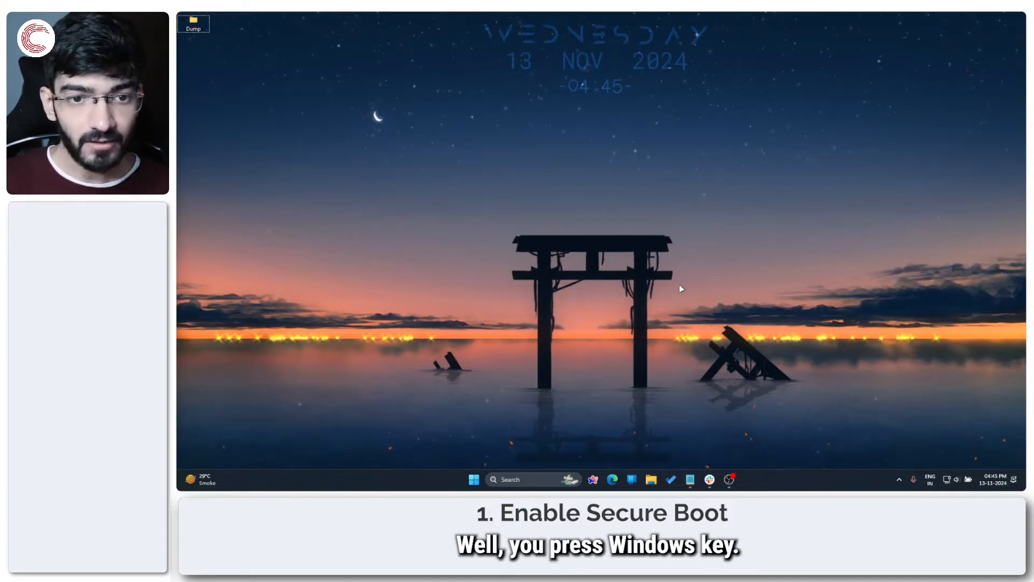
Search Settings for 'uefi' and open the advanced startup options on the Recovery page.
{"action": "key", "text": "win+i"}
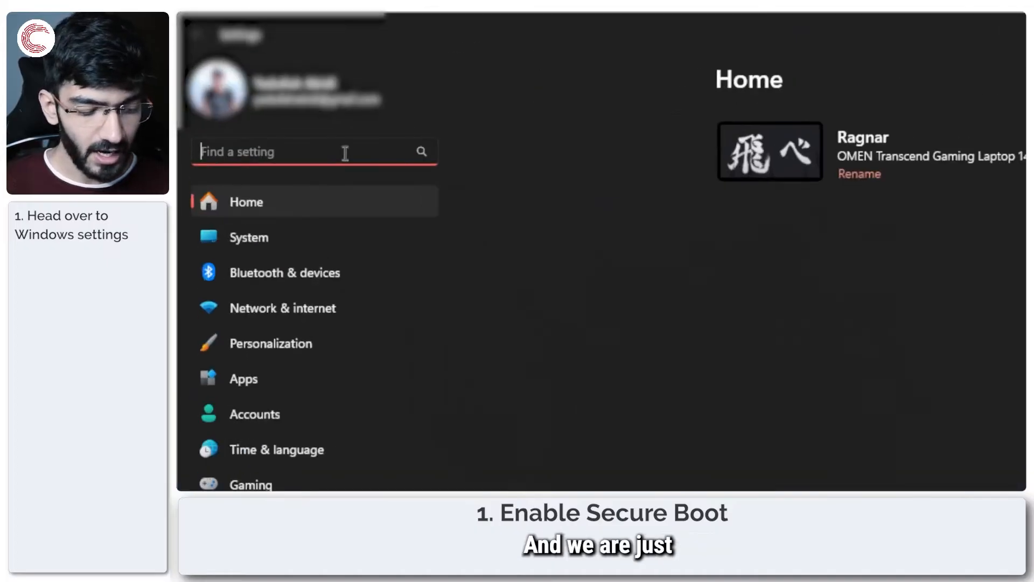
{"action": "type", "text": "uefi"}
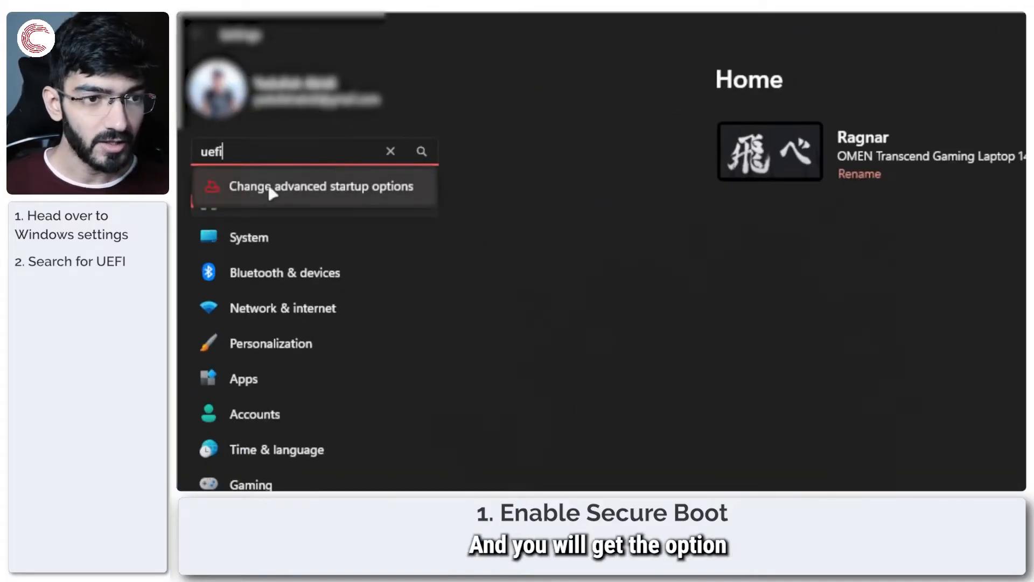
{"action": "left_click", "coordinate": [320, 186]}
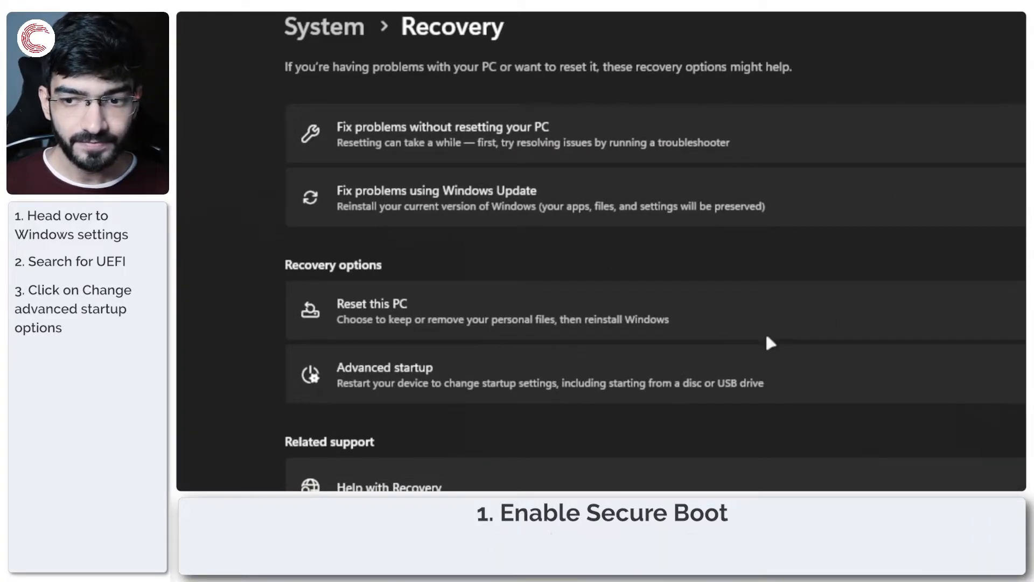
{"action": "mouse_move", "coordinate": [438, 311]}
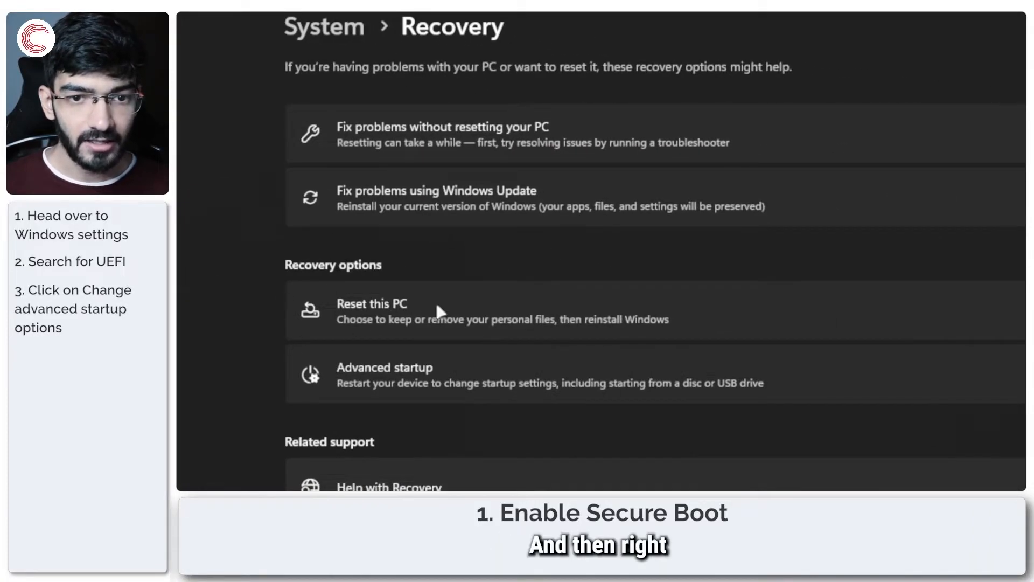
{"action": "mouse_move", "coordinate": [366, 386]}
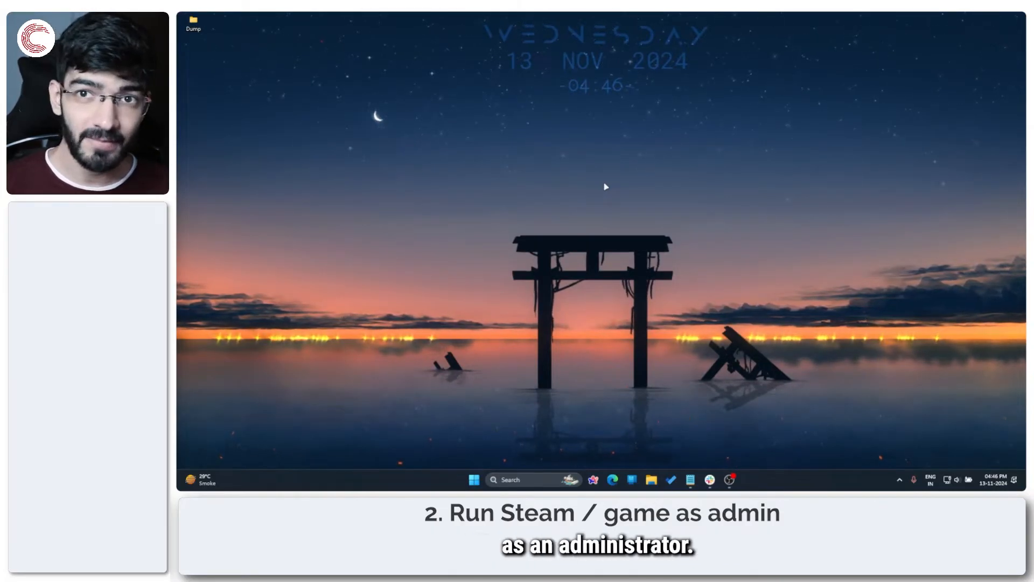
Search Start for 'steam' and open the Steam shortcut's file location.
{"action": "left_click", "coordinate": [473, 479]}
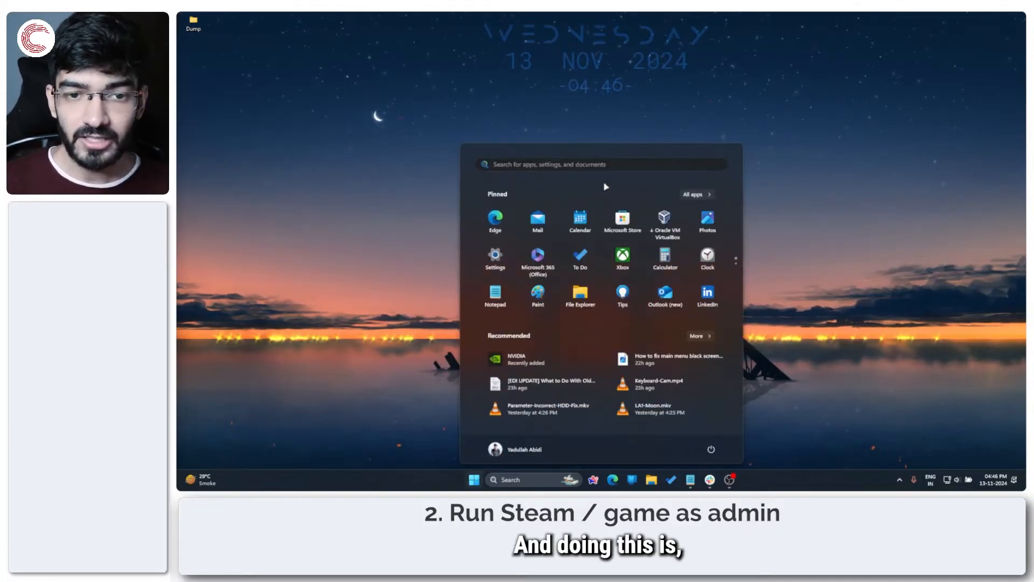
{"action": "type", "text": "s"}
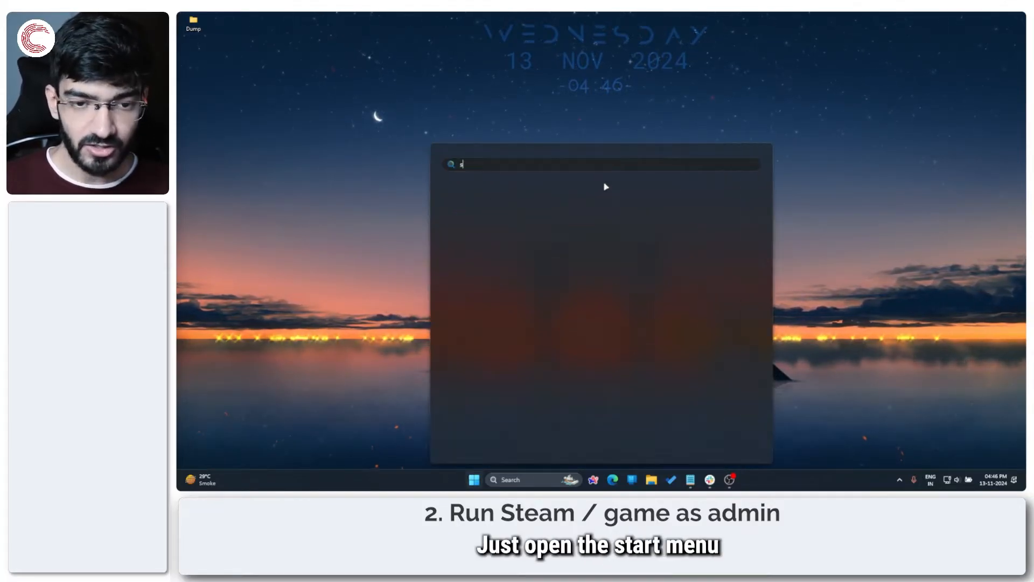
{"action": "type", "text": "steam"}
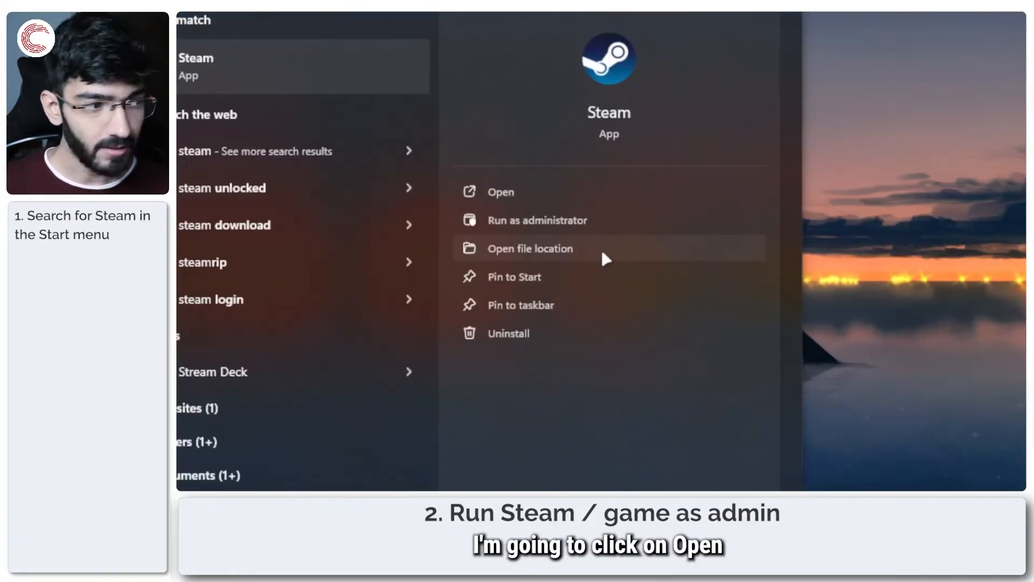
{"action": "left_click", "coordinate": [528, 247]}
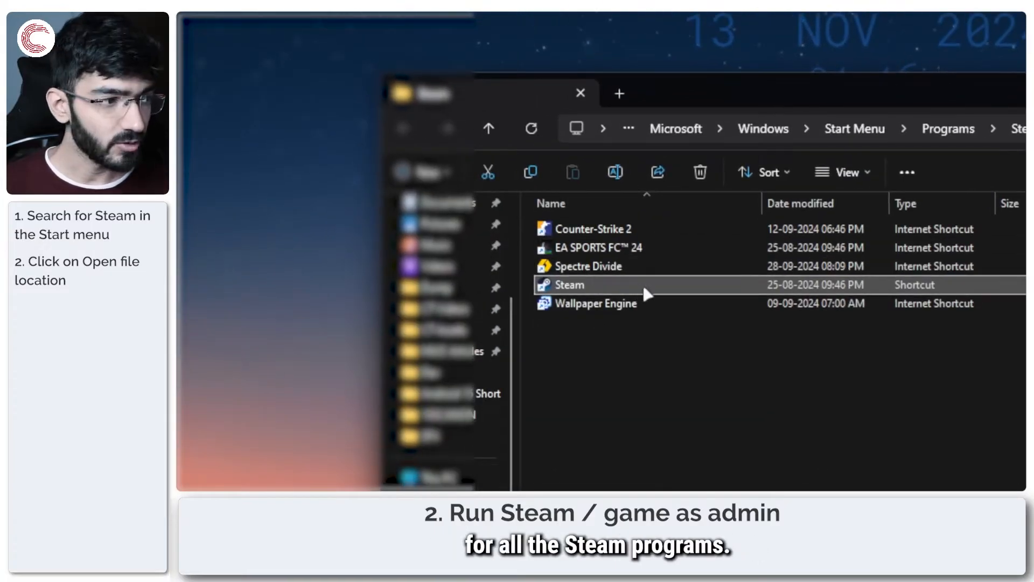
From the Steam shortcut's properties, jump to the folder containing steam.exe.
{"action": "right_click", "coordinate": [568, 285]}
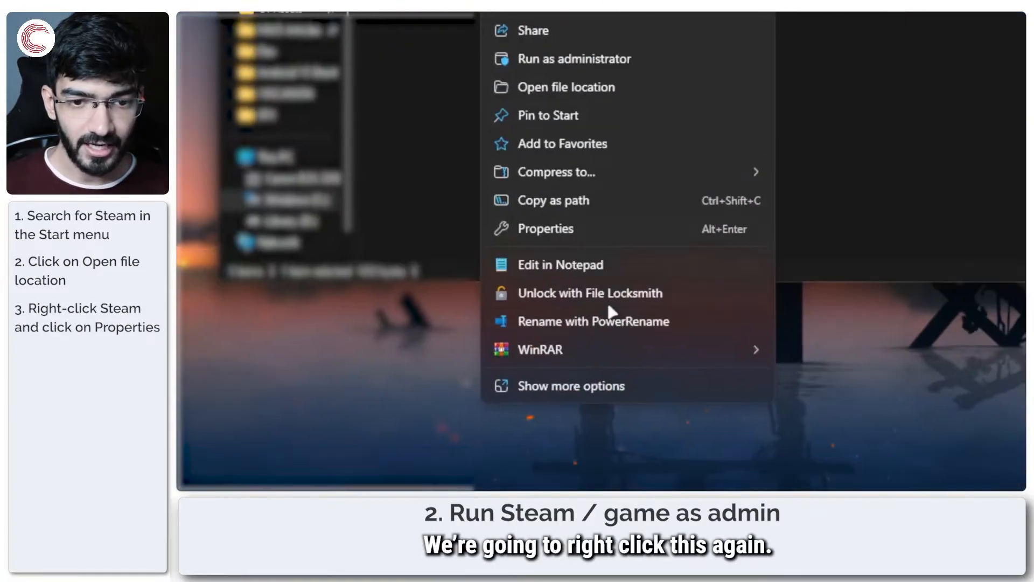
{"action": "left_click", "coordinate": [547, 229]}
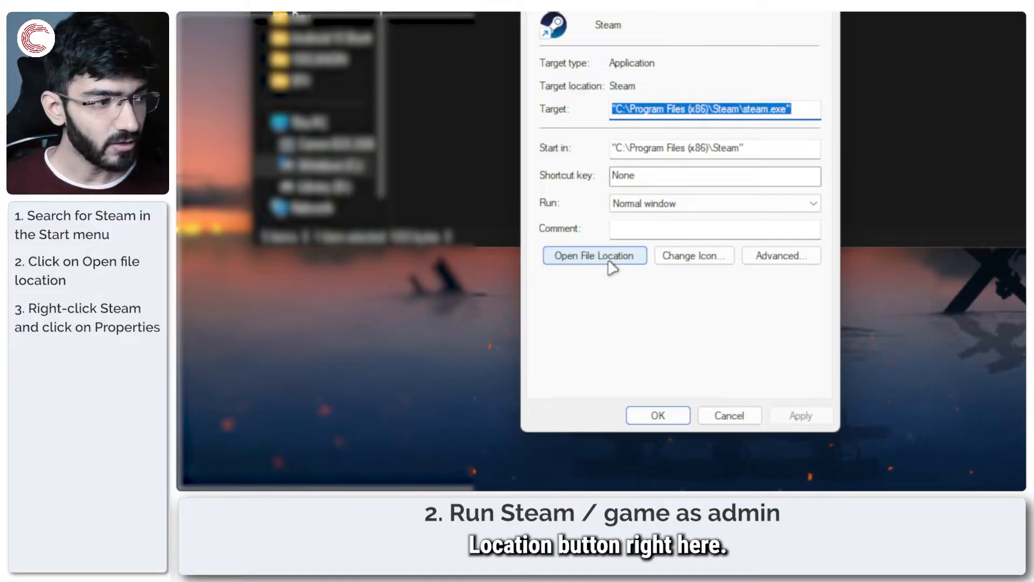
{"action": "left_click", "coordinate": [594, 255]}
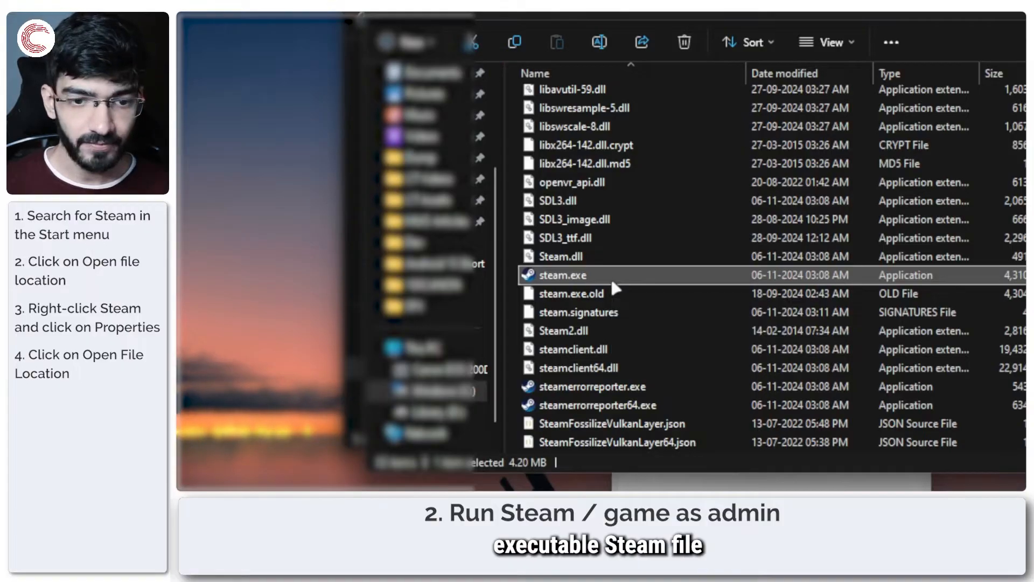
Enable 'Run this program as an administrator' in steam.exe's Compatibility properties and confirm.
{"action": "right_click", "coordinate": [560, 275]}
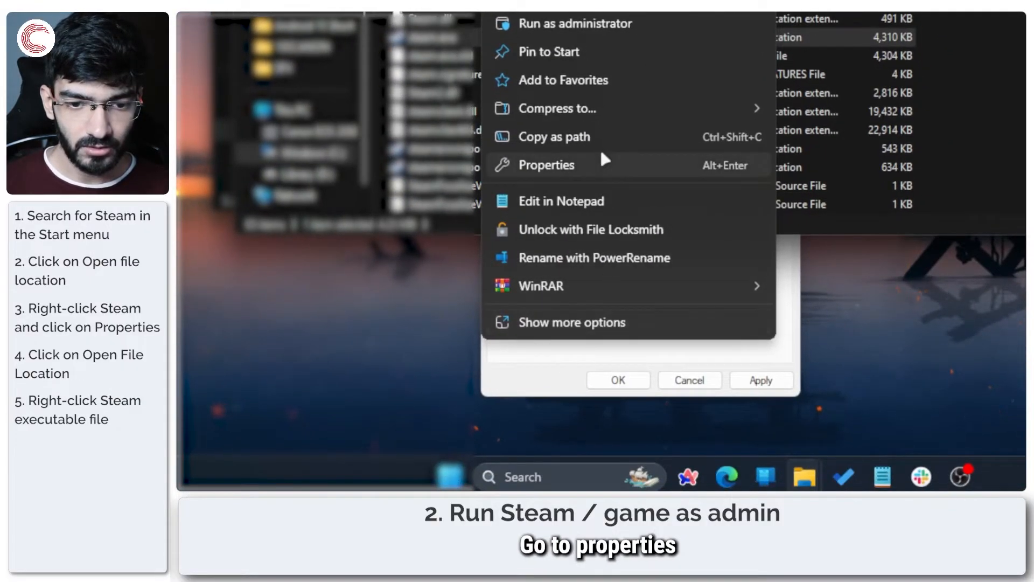
{"action": "left_click", "coordinate": [547, 165]}
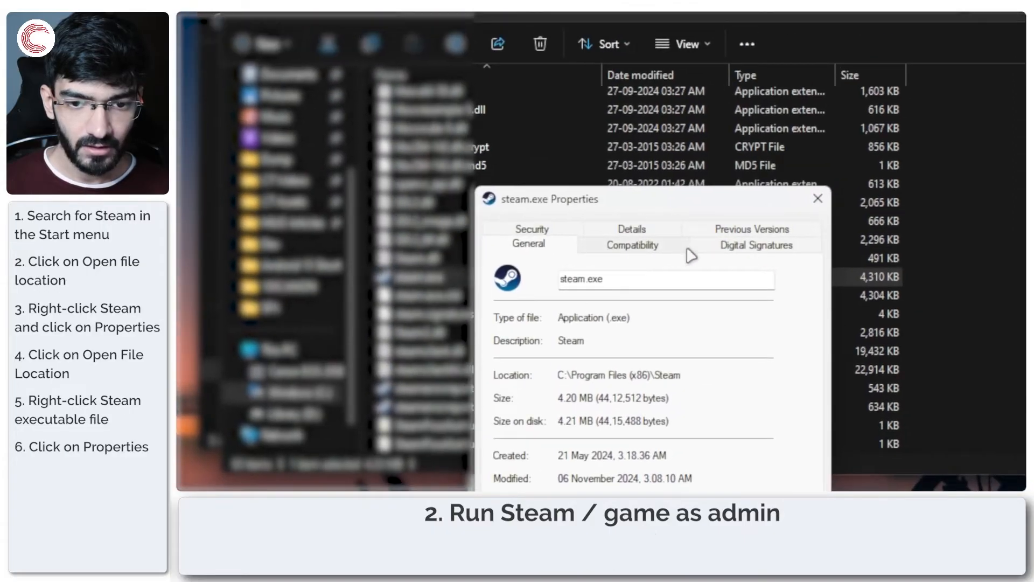
{"action": "left_click", "coordinate": [631, 245]}
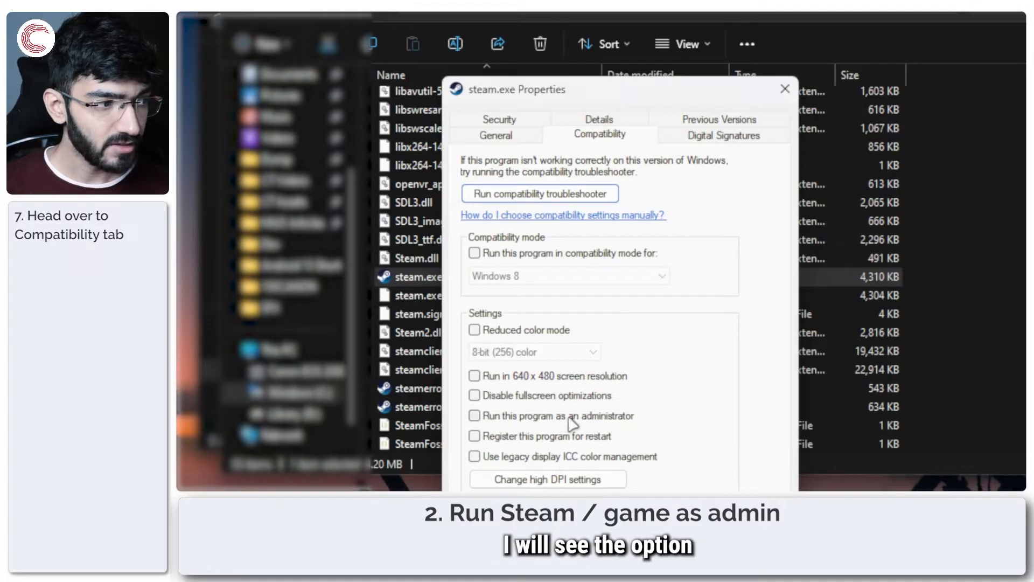
{"action": "left_click", "coordinate": [474, 415]}
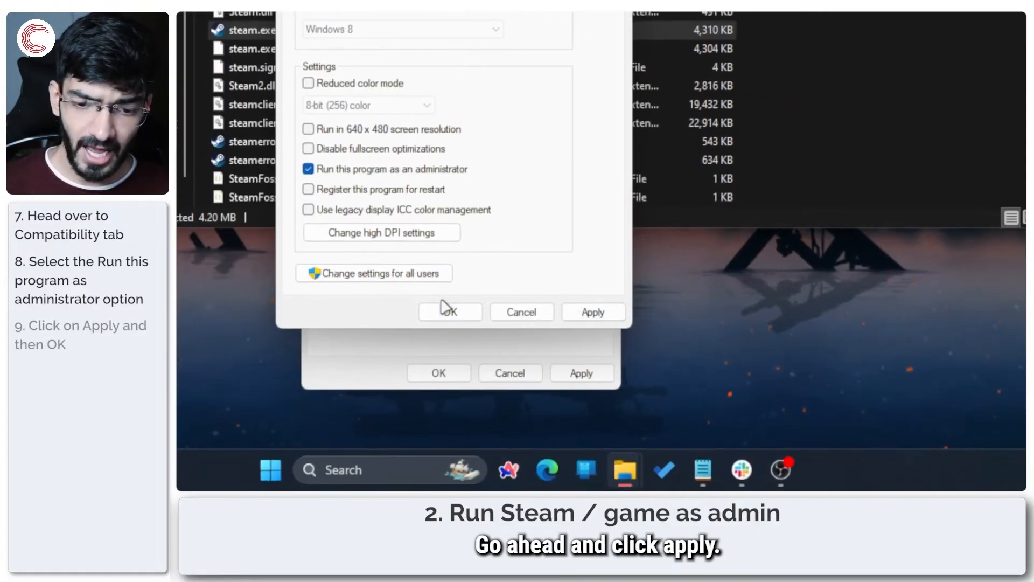
{"action": "mouse_move", "coordinate": [527, 188]}
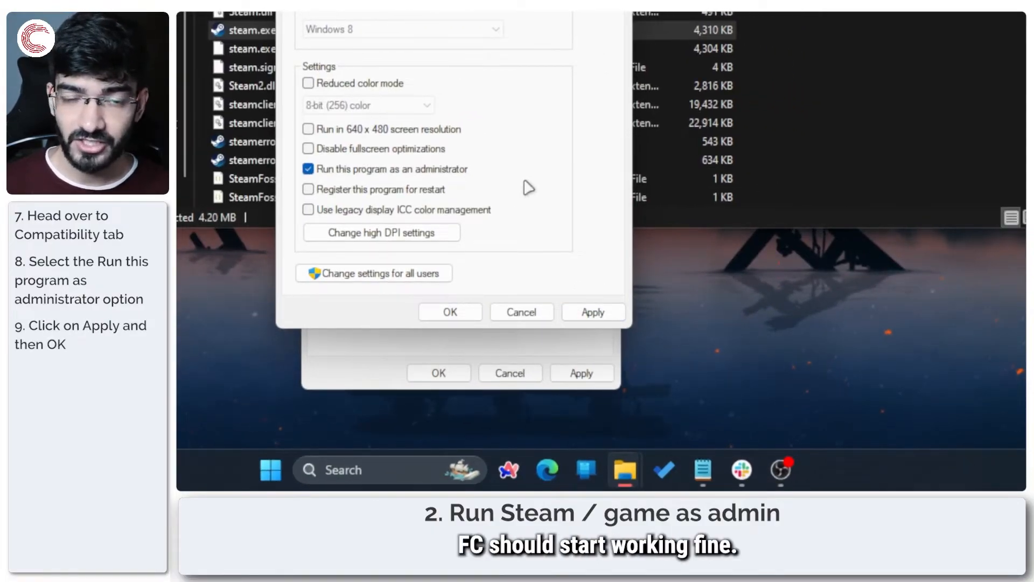
{"action": "left_click", "coordinate": [449, 311]}
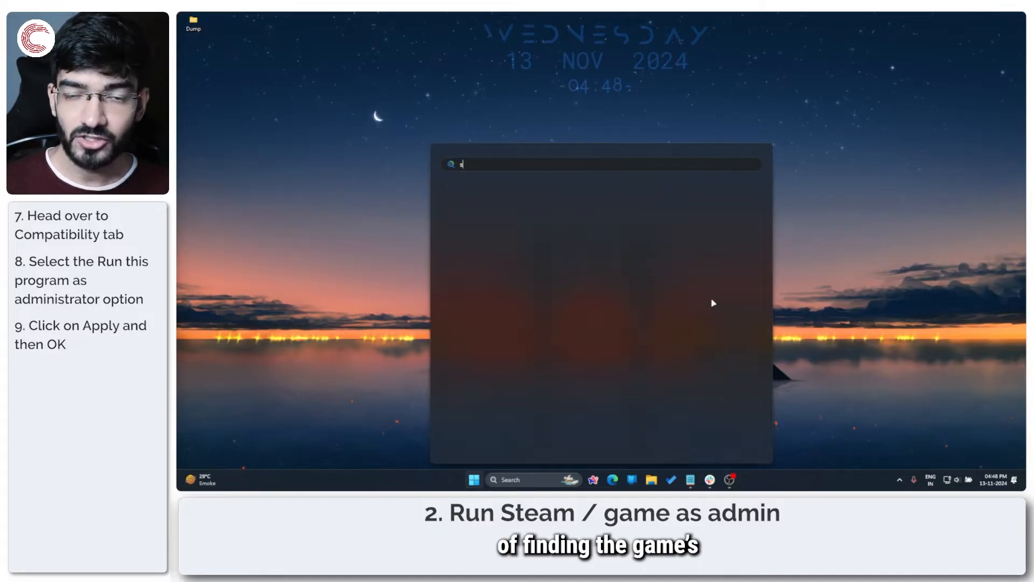
Launch Steam and browse EA SPORTS FC 24's local files from the Library.
{"action": "type", "text": "steam"}
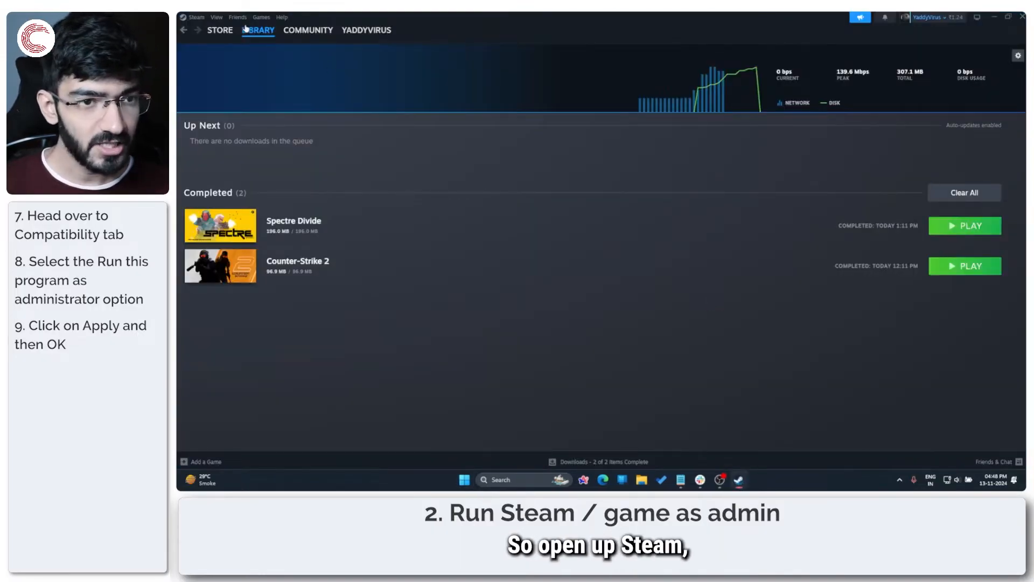
{"action": "left_click", "coordinate": [258, 30]}
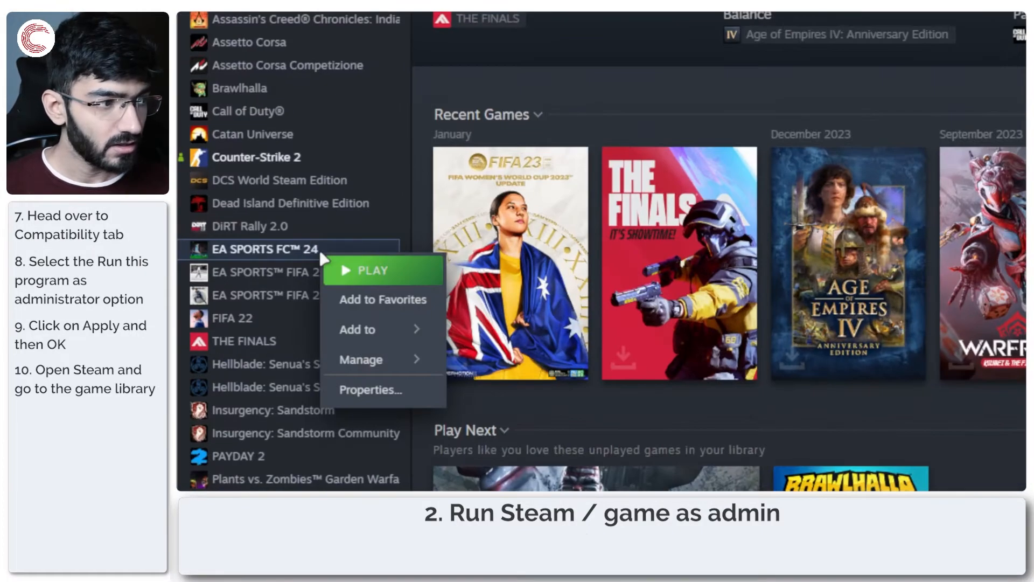
{"action": "mouse_move", "coordinate": [361, 360]}
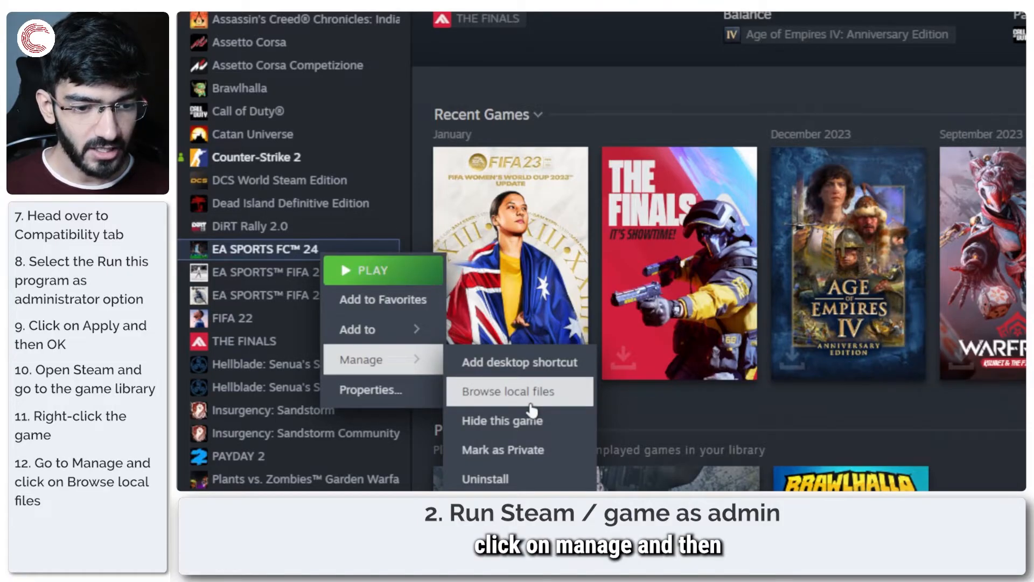
{"action": "left_click", "coordinate": [505, 391]}
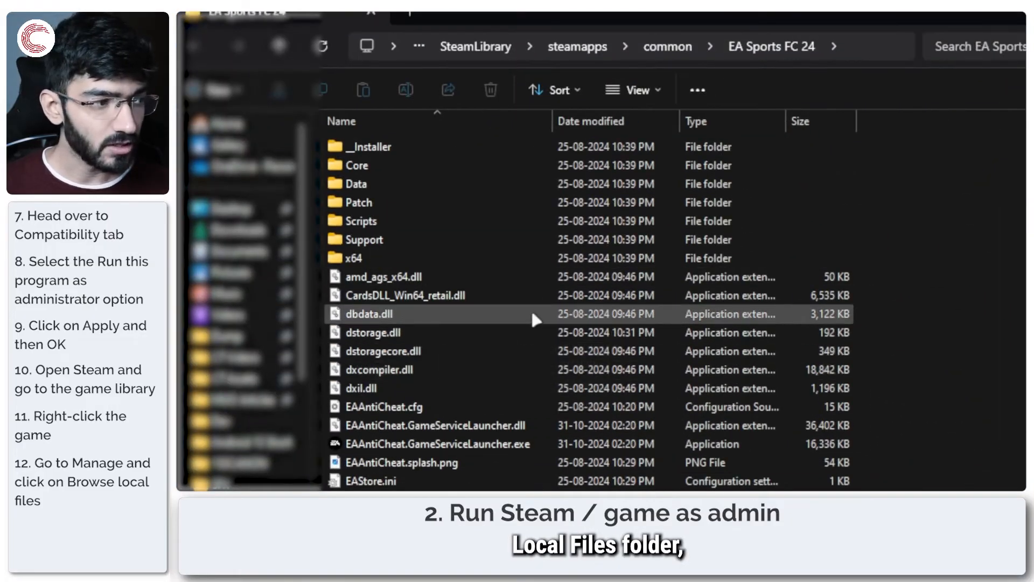
Enable 'Run this program as an administrator' for FC24.exe and apply it.
{"action": "scroll", "scroll_direction": "down", "scroll_amount": 3}
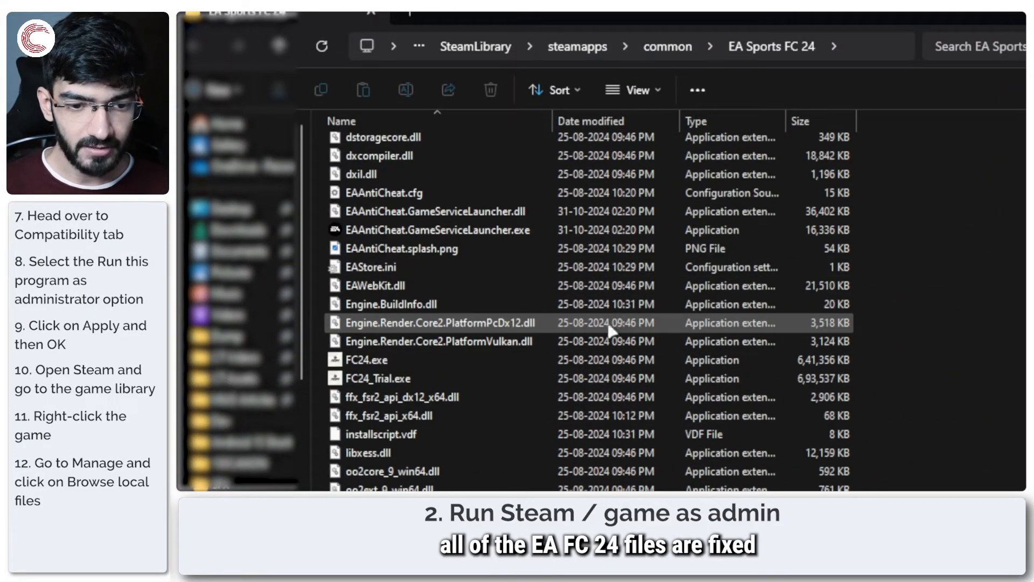
{"action": "left_click", "coordinate": [361, 360]}
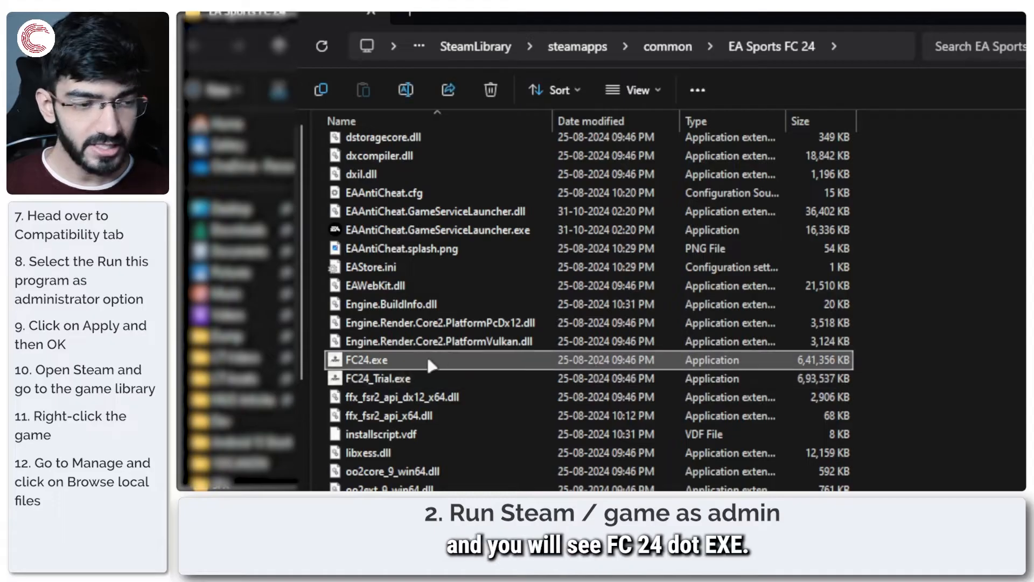
{"action": "right_click", "coordinate": [362, 359]}
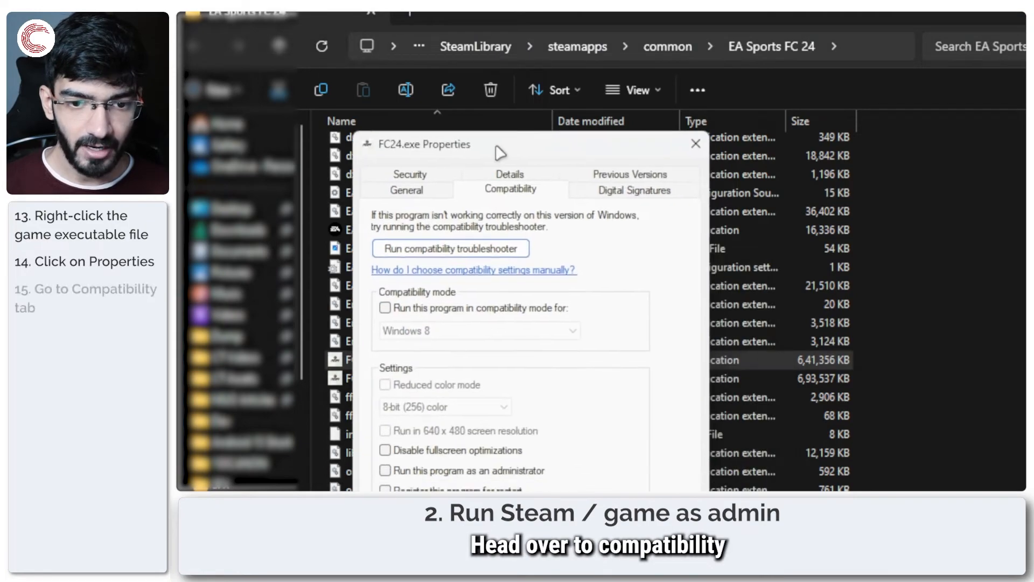
{"action": "left_click", "coordinate": [491, 255]}
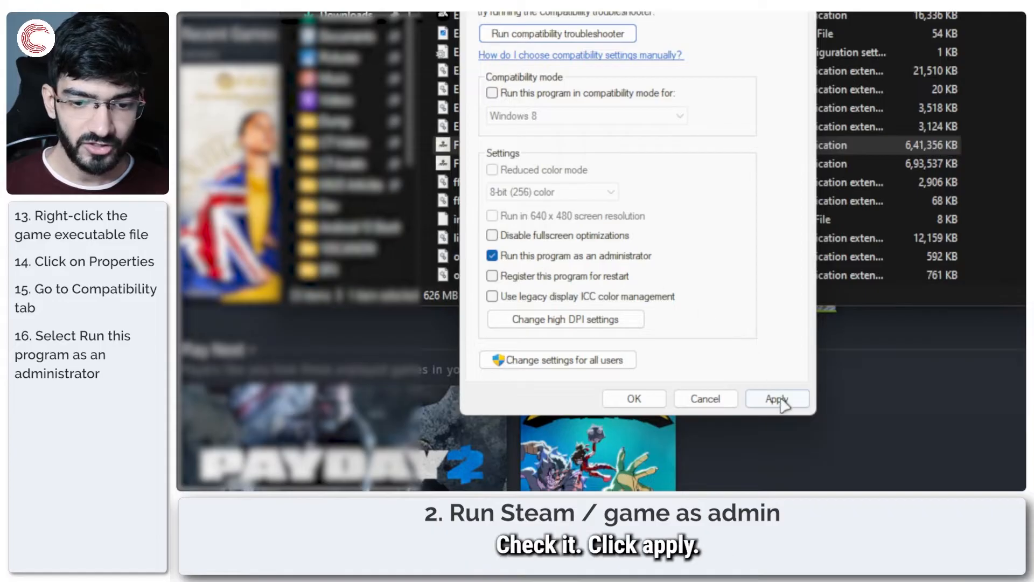
{"action": "left_click", "coordinate": [777, 399]}
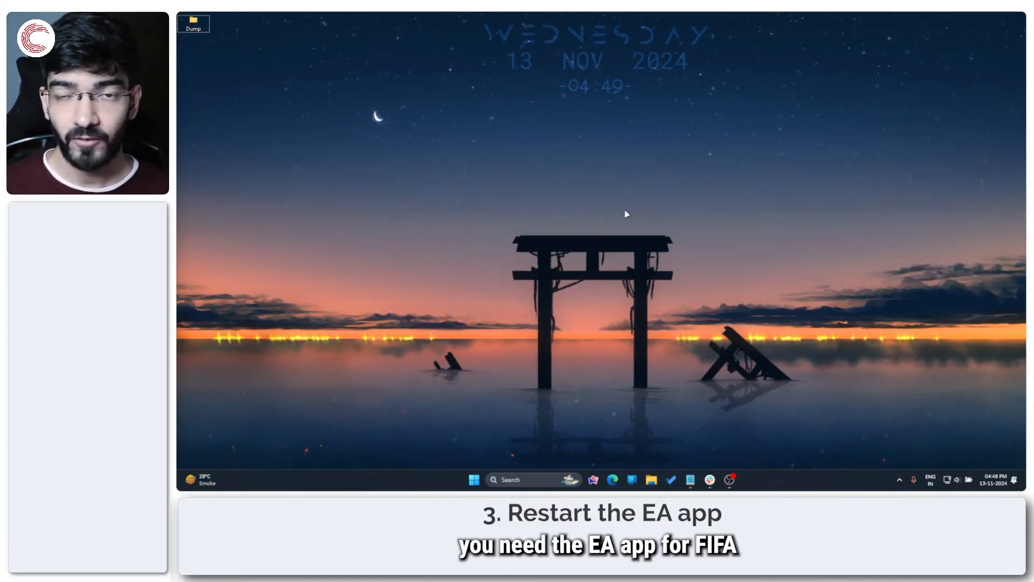
Search for 'ea' and launch the EA app to its home page.
{"action": "left_click", "coordinate": [474, 479]}
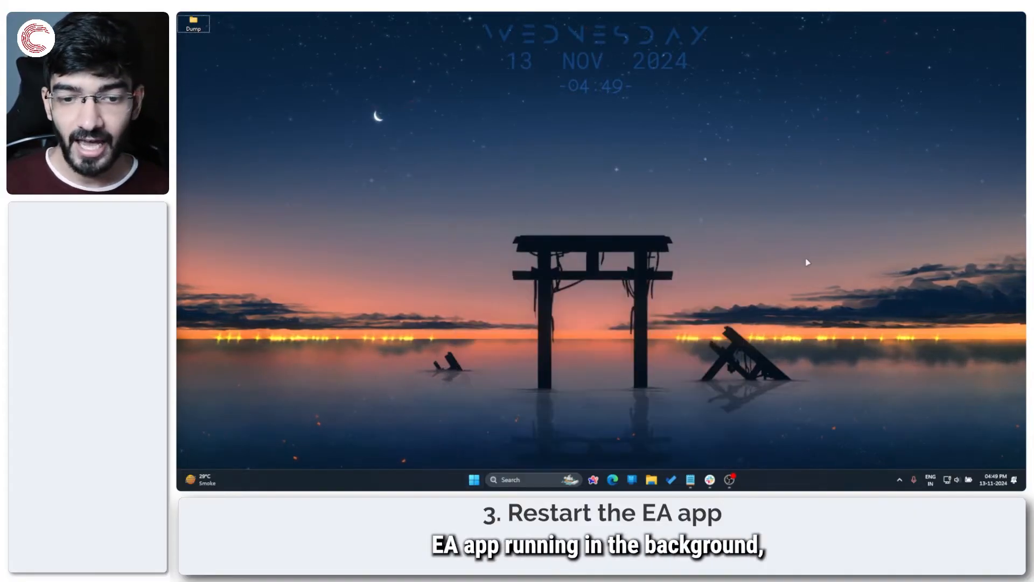
{"action": "left_click", "coordinate": [899, 479]}
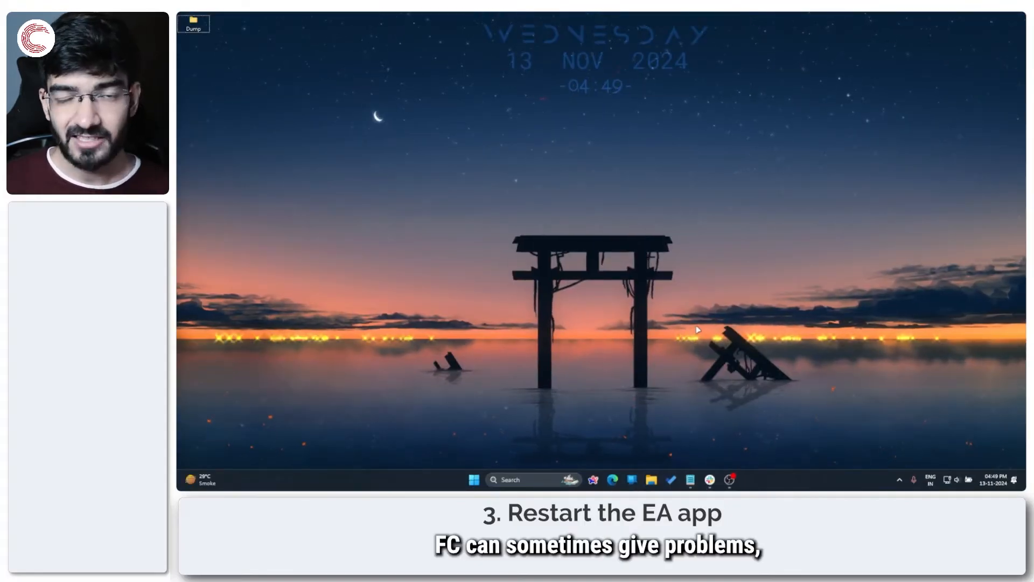
{"action": "type", "text": "ea"}
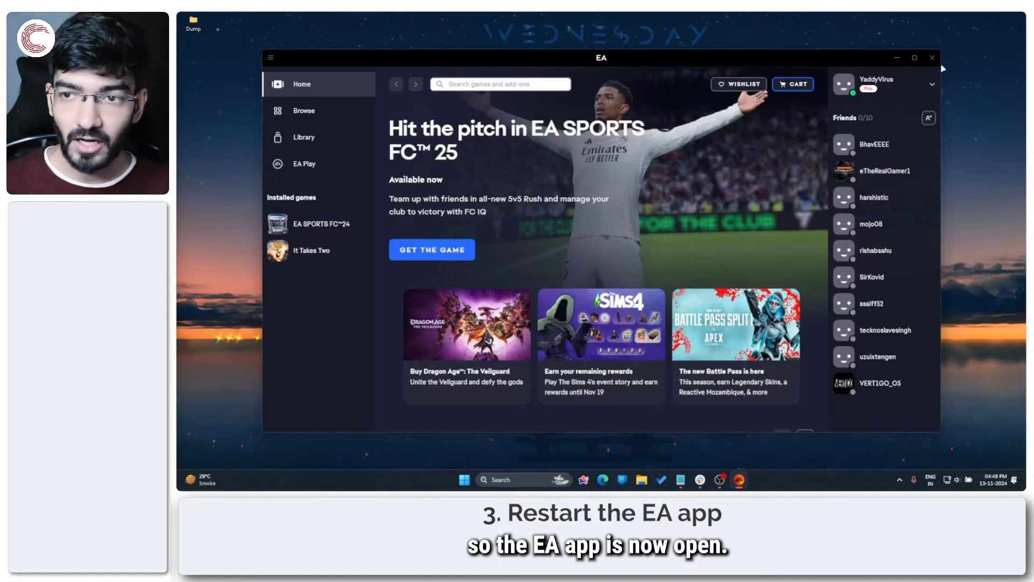
Exit the EA app from its system tray icon and relaunch it.
{"action": "left_click", "coordinate": [932, 58]}
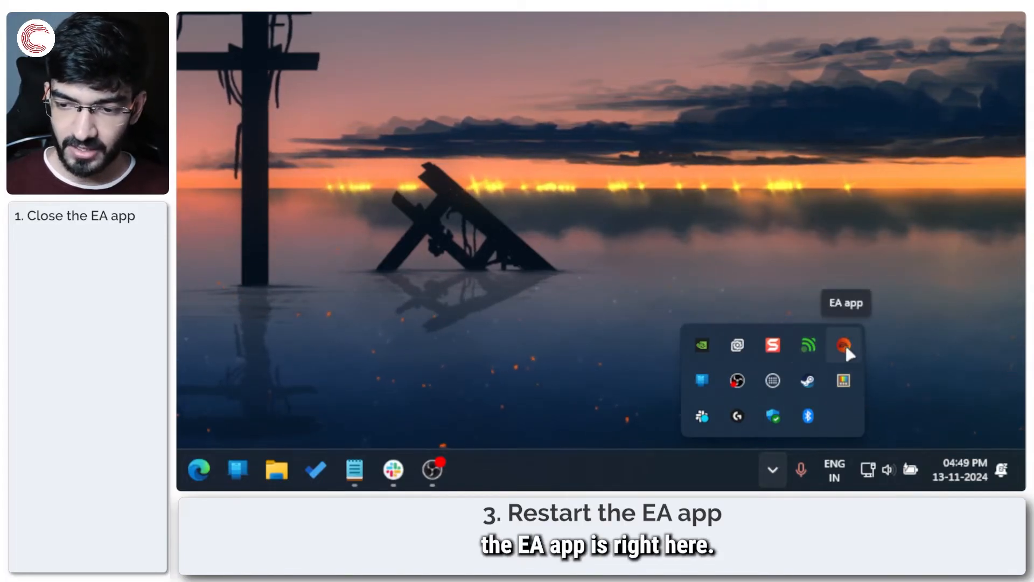
{"action": "right_click", "coordinate": [845, 346]}
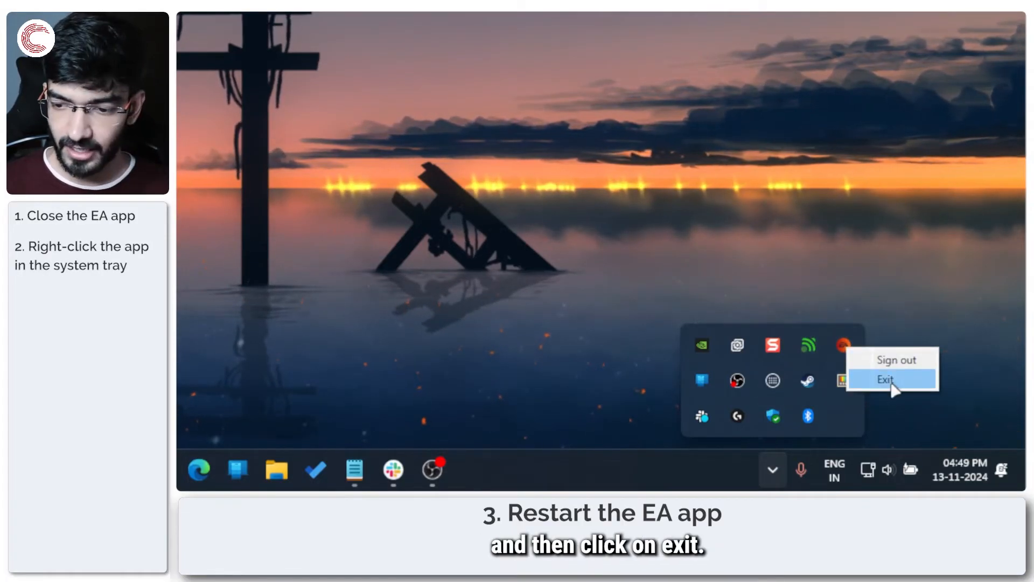
{"action": "left_click", "coordinate": [885, 379]}
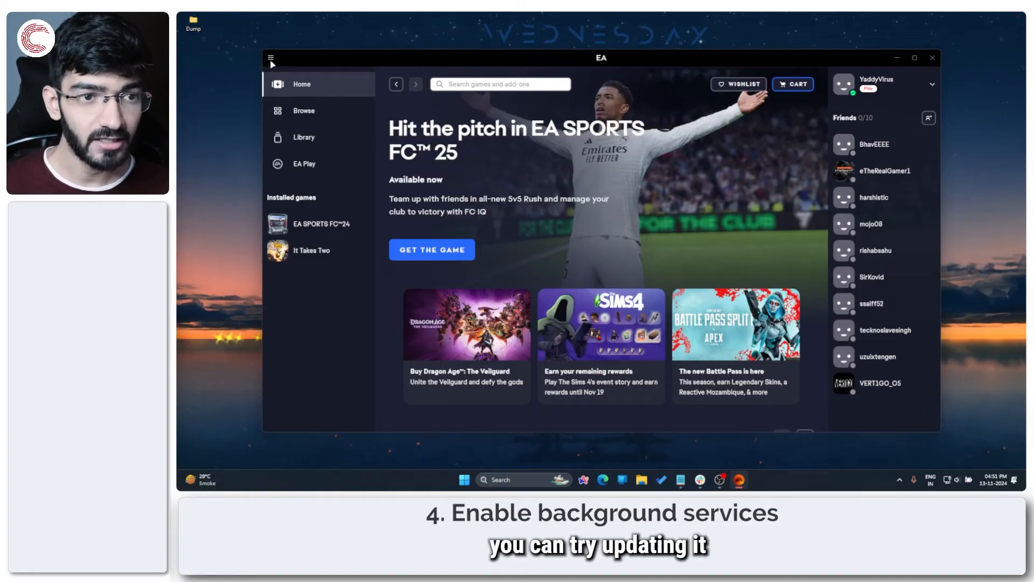
Confirm 'Enable background services' is on in EA app Application settings, then close the app.
{"action": "left_click", "coordinate": [271, 58]}
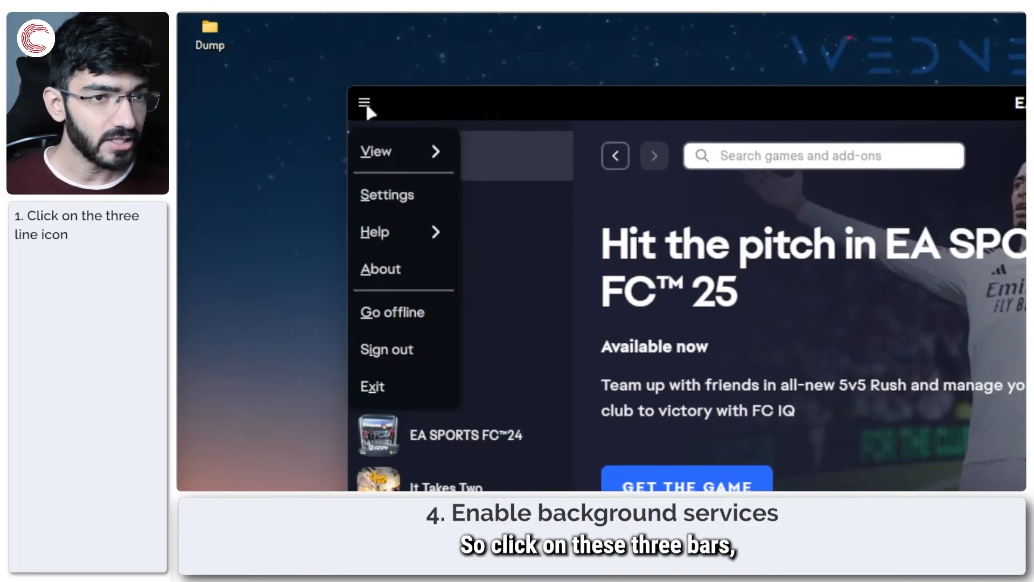
{"action": "left_click", "coordinate": [387, 194]}
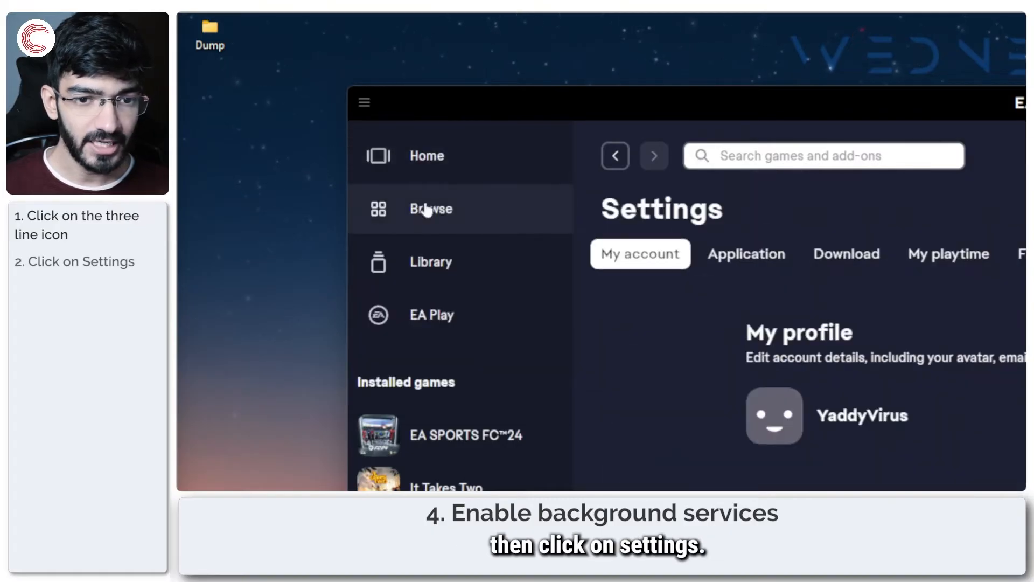
{"action": "left_click", "coordinate": [745, 253]}
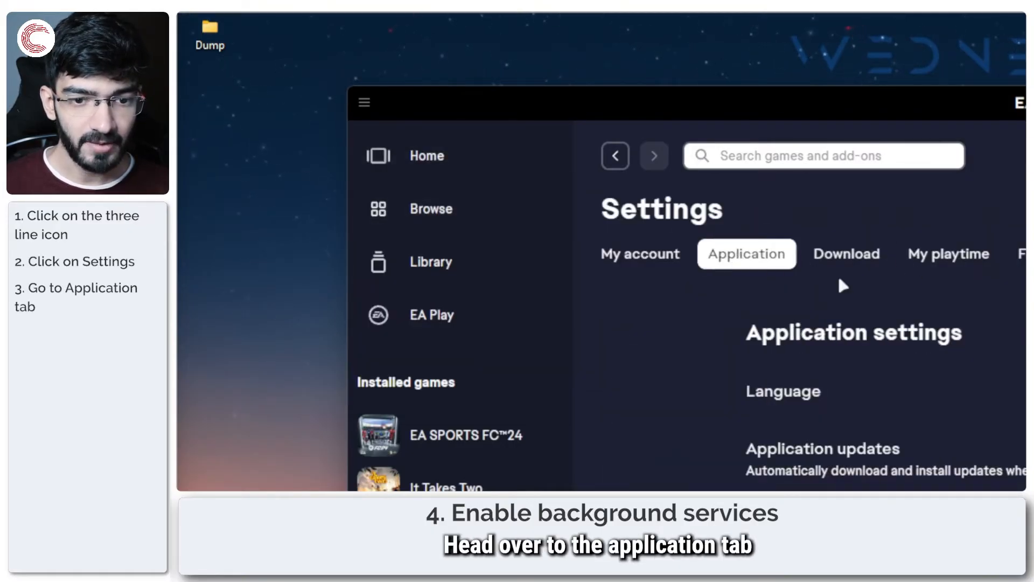
{"action": "scroll", "scroll_direction": "down", "scroll_amount": 3}
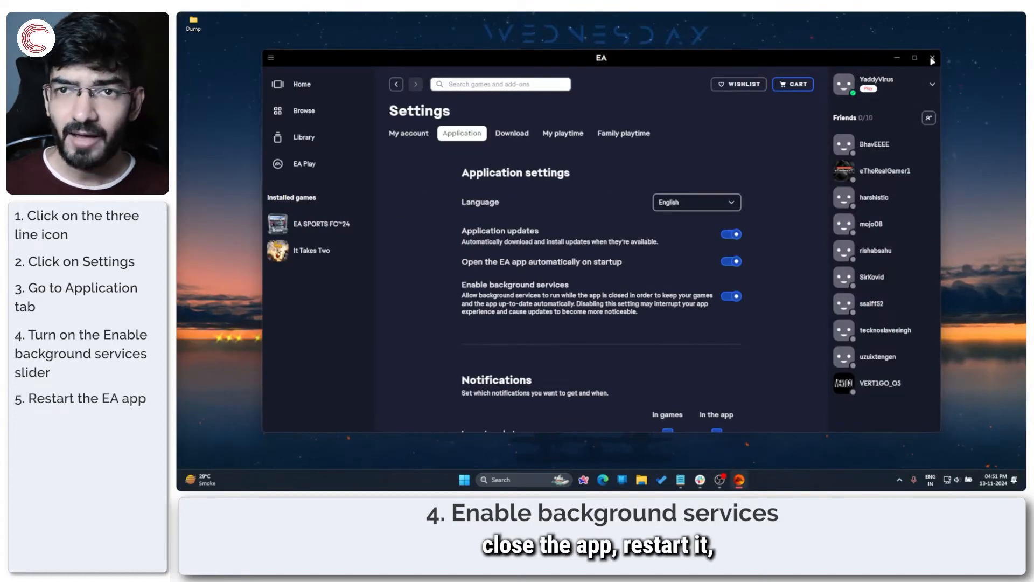
{"action": "left_click", "coordinate": [933, 59]}
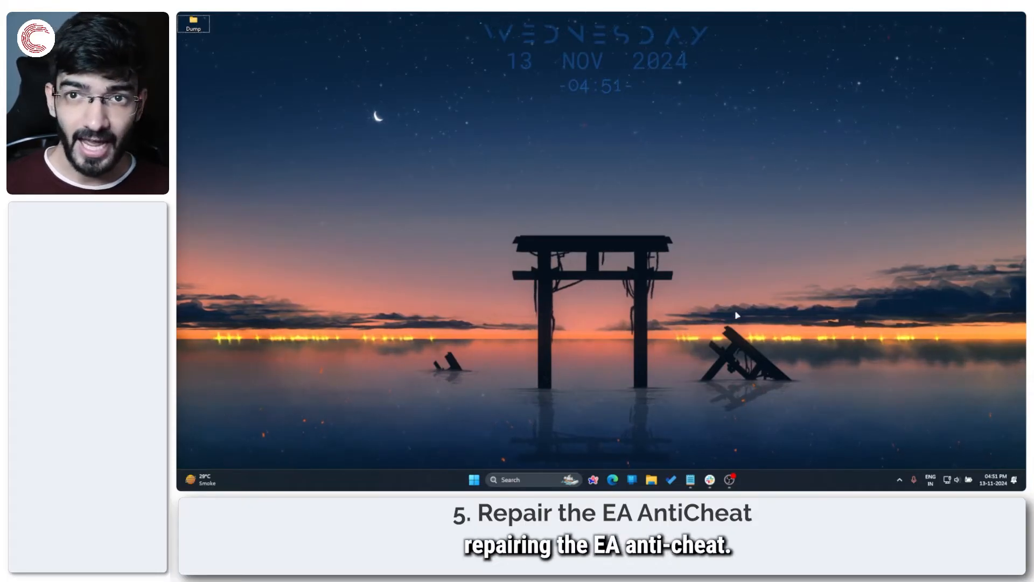
Run EAAntiCheat.Installer.exe from FC 24's __Installer\EAAntiCheat folder.
{"action": "left_click", "coordinate": [473, 479]}
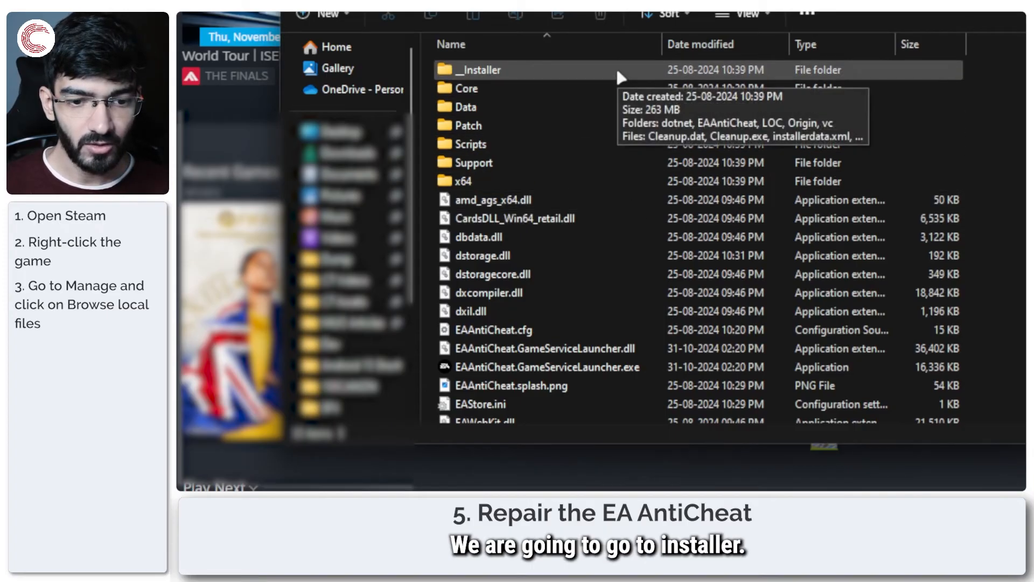
{"action": "double_click", "coordinate": [478, 70]}
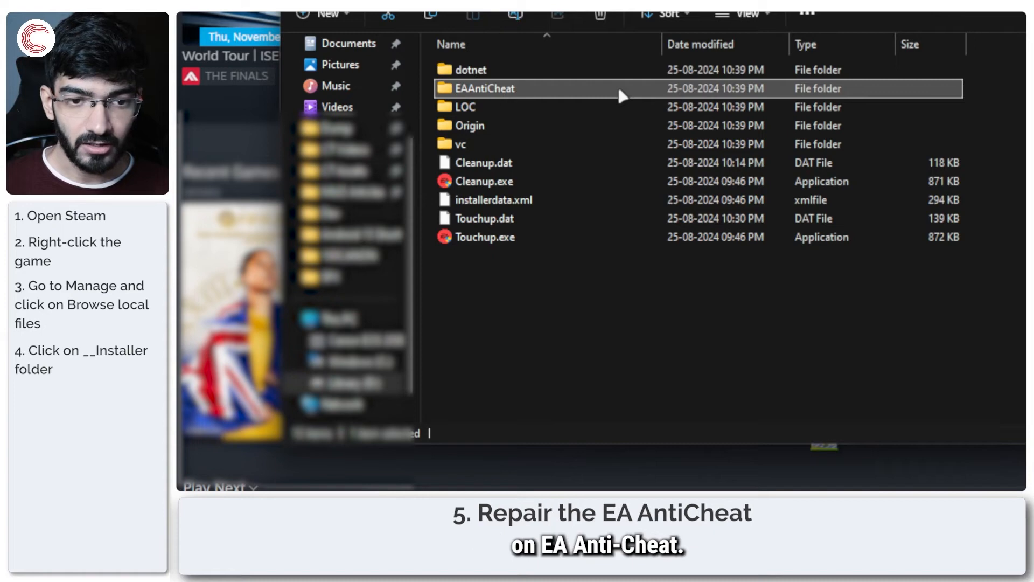
{"action": "double_click", "coordinate": [483, 88]}
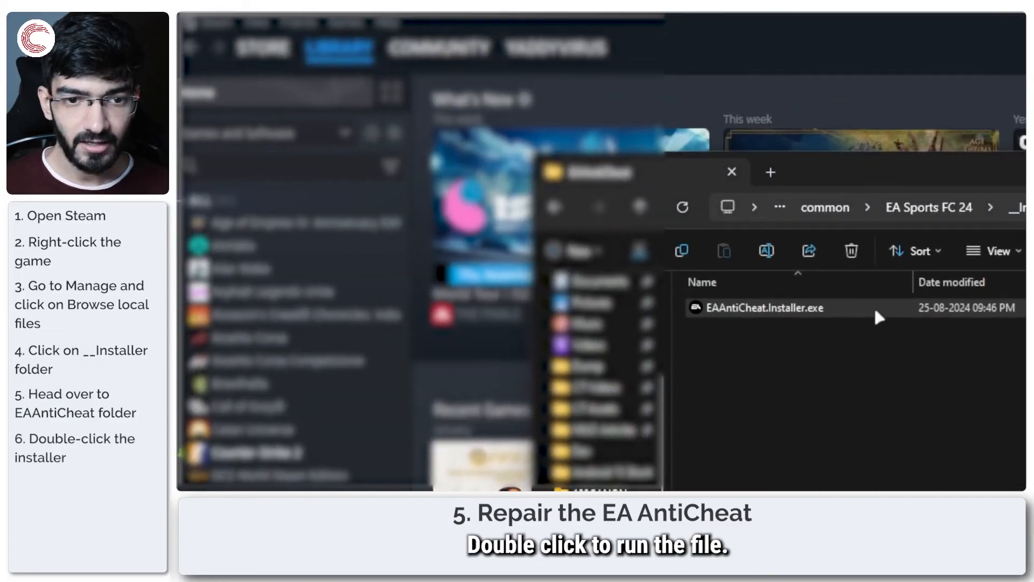
{"action": "double_click", "coordinate": [765, 308]}
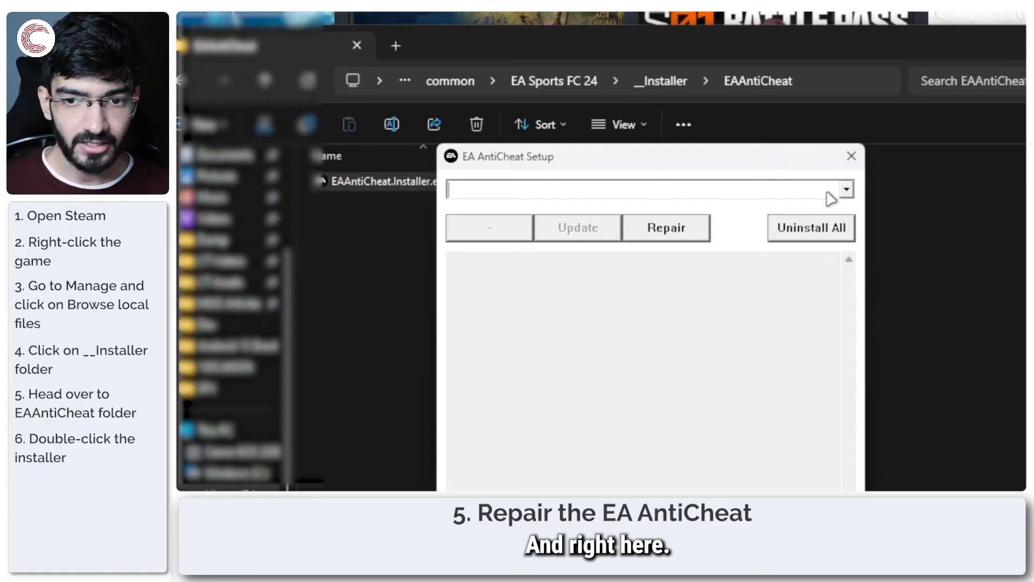
Select (Installed) FC 24 in EA AntiCheat Setup and start Repair.
{"action": "left_click", "coordinate": [845, 189]}
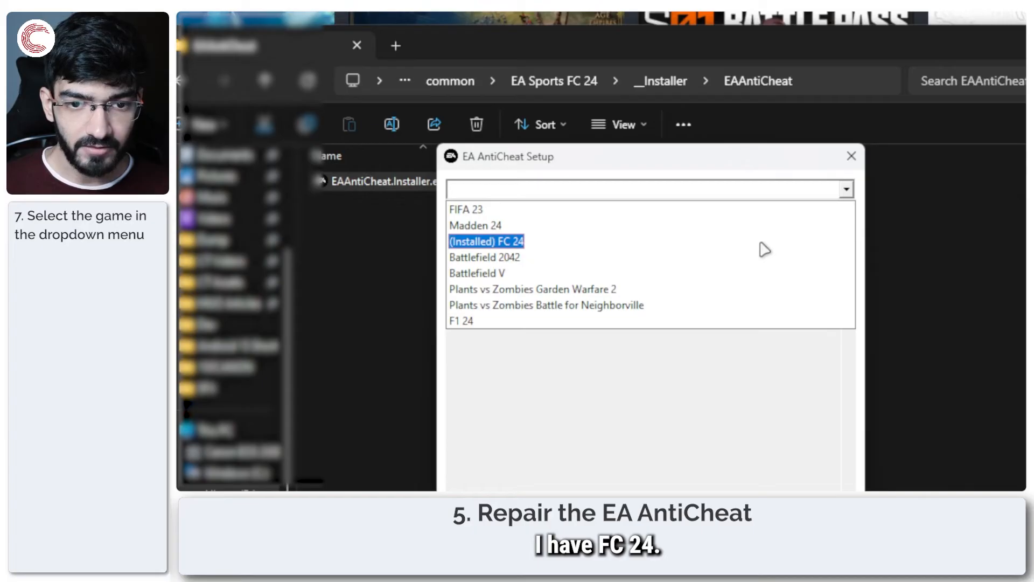
{"action": "left_click", "coordinate": [485, 241]}
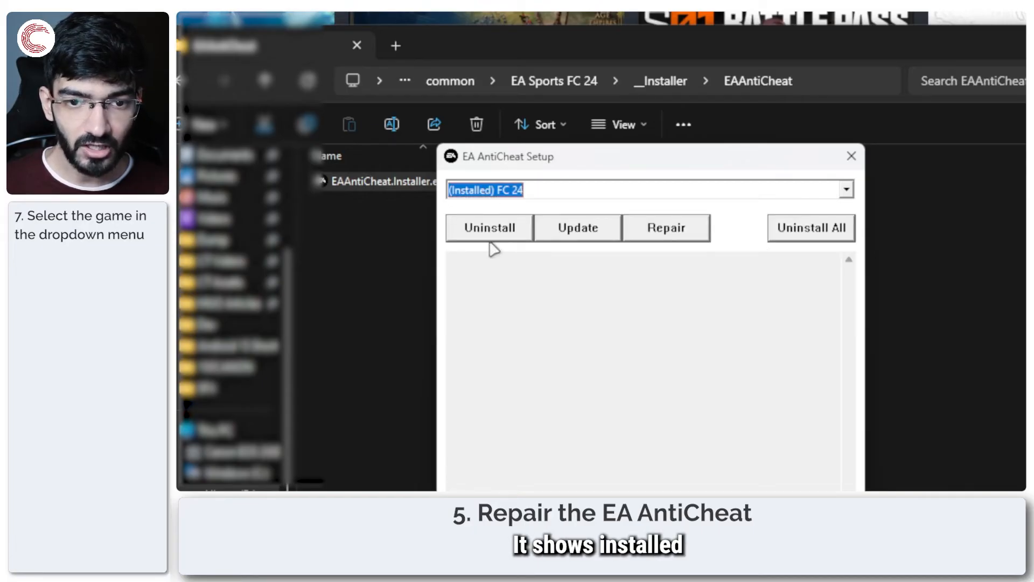
{"action": "mouse_move", "coordinate": [482, 235]}
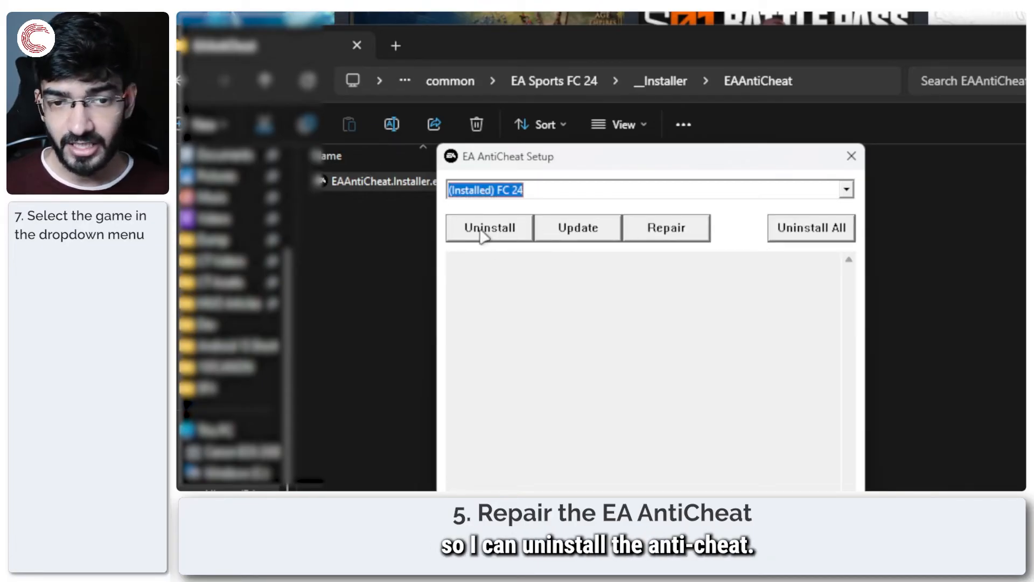
{"action": "mouse_move", "coordinate": [672, 246]}
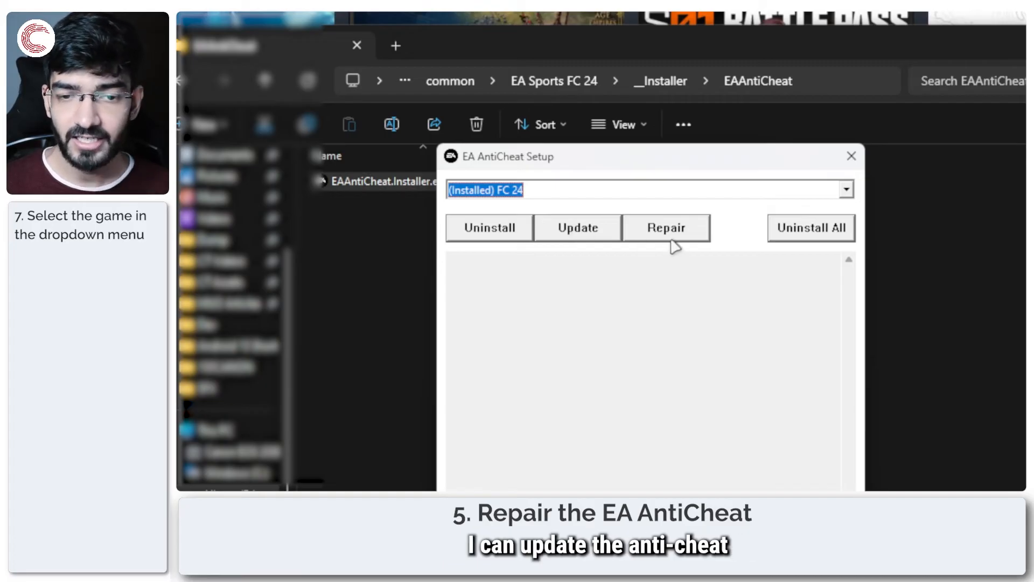
{"action": "left_click", "coordinate": [666, 228]}
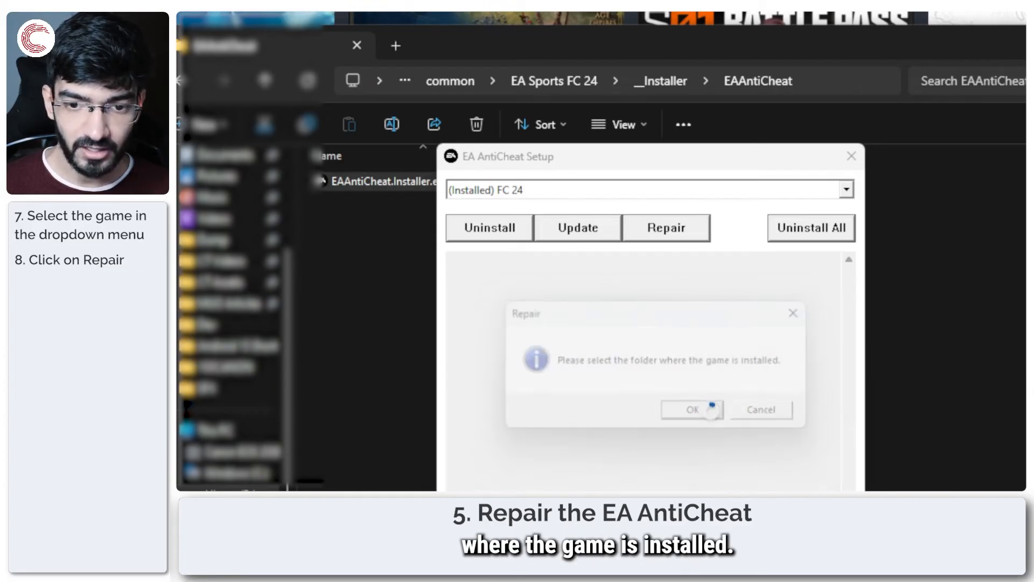
Select D:\SteamLibrary\steamapps\common\EA Sports FC 24 as the game folder for EA AntiCheat repair.
{"action": "left_click", "coordinate": [691, 409]}
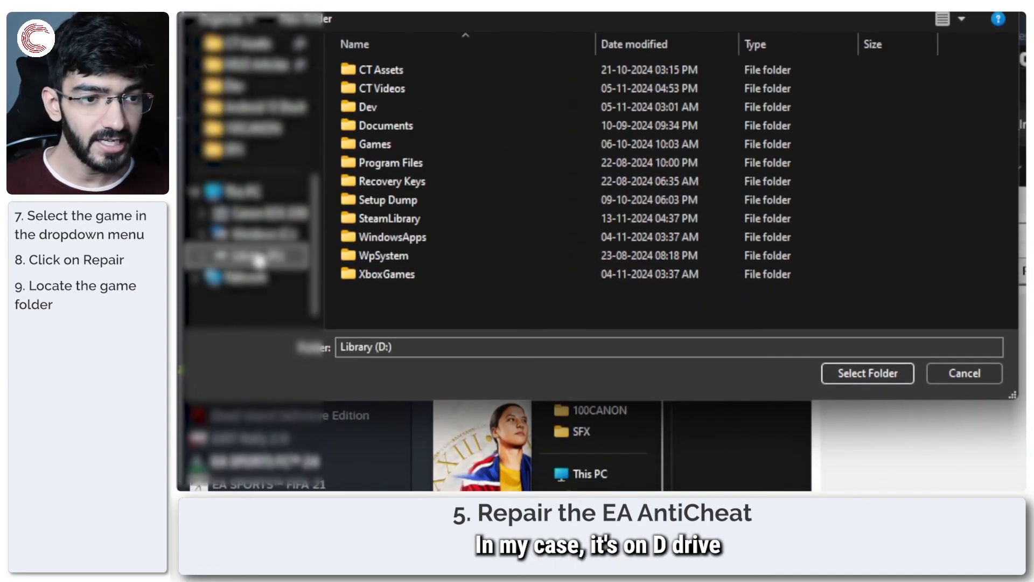
{"action": "left_click", "coordinate": [396, 143]}
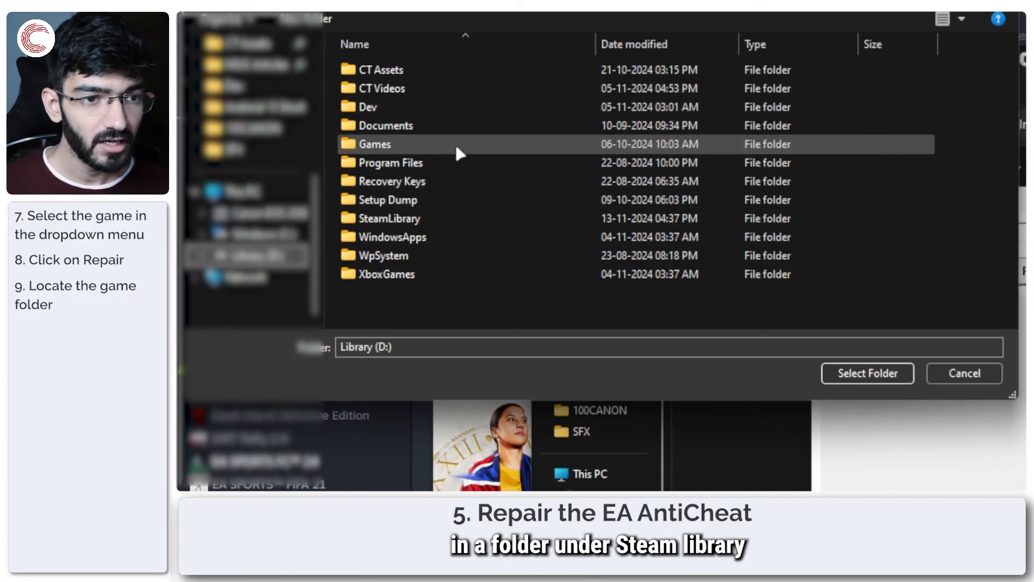
{"action": "double_click", "coordinate": [388, 218]}
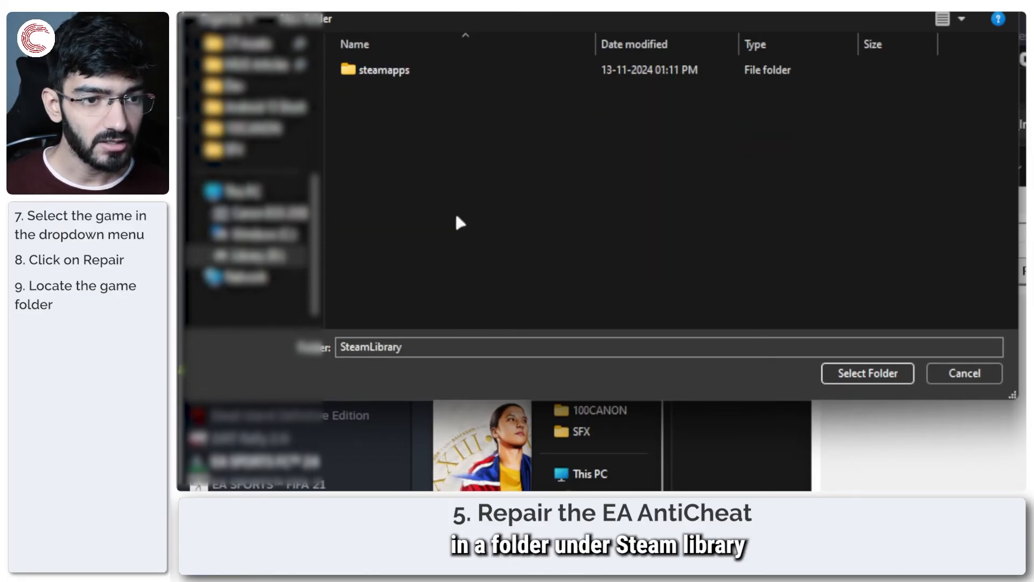
{"action": "double_click", "coordinate": [382, 70]}
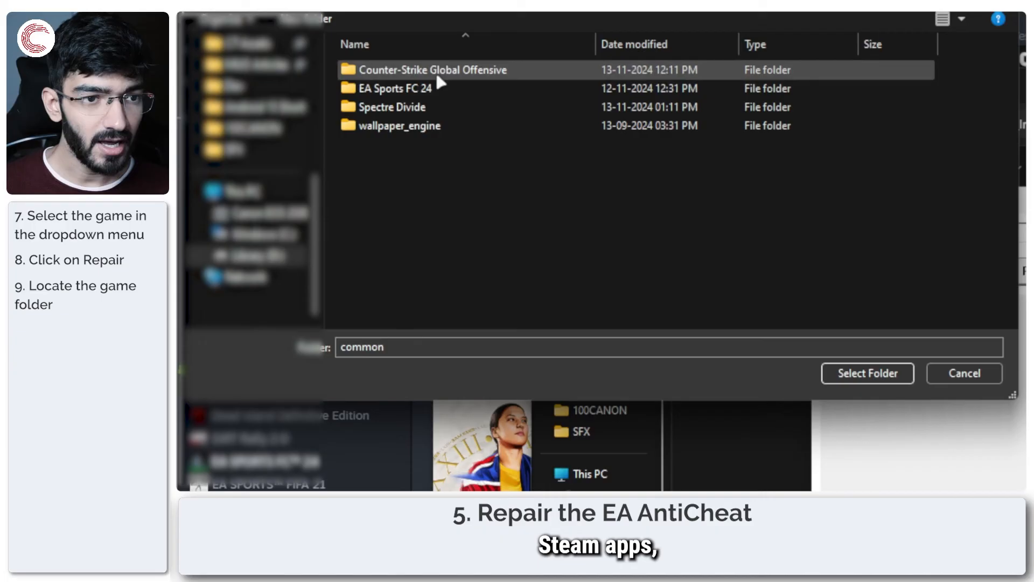
{"action": "double_click", "coordinate": [393, 87]}
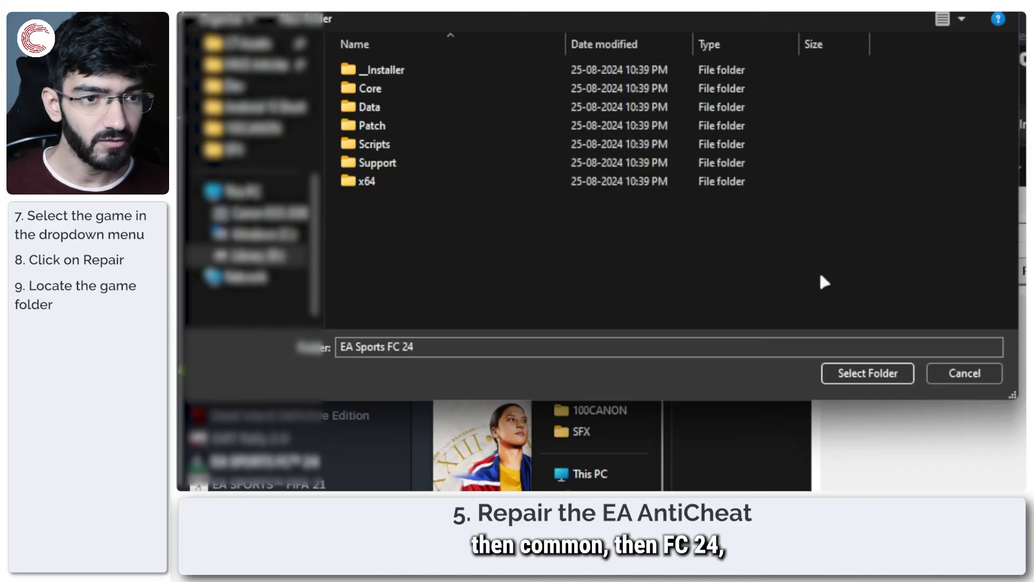
{"action": "left_click", "coordinate": [867, 372]}
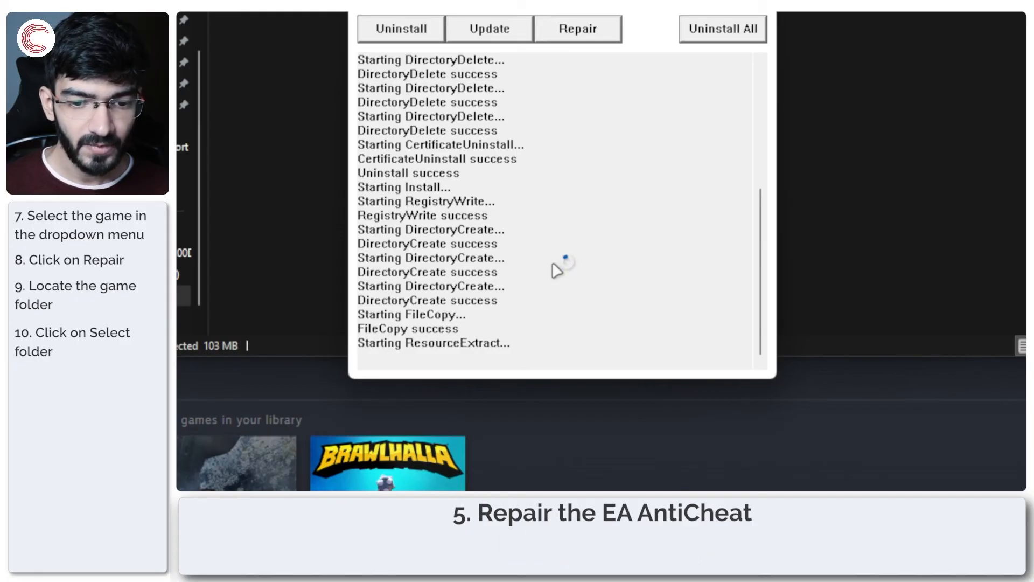
{"action": "mouse_move", "coordinate": [564, 229]}
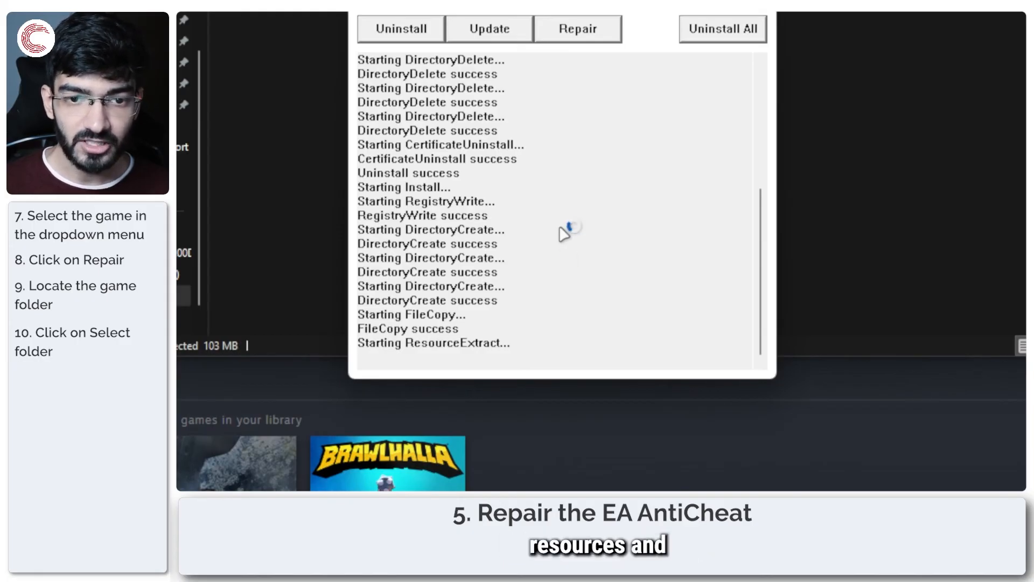